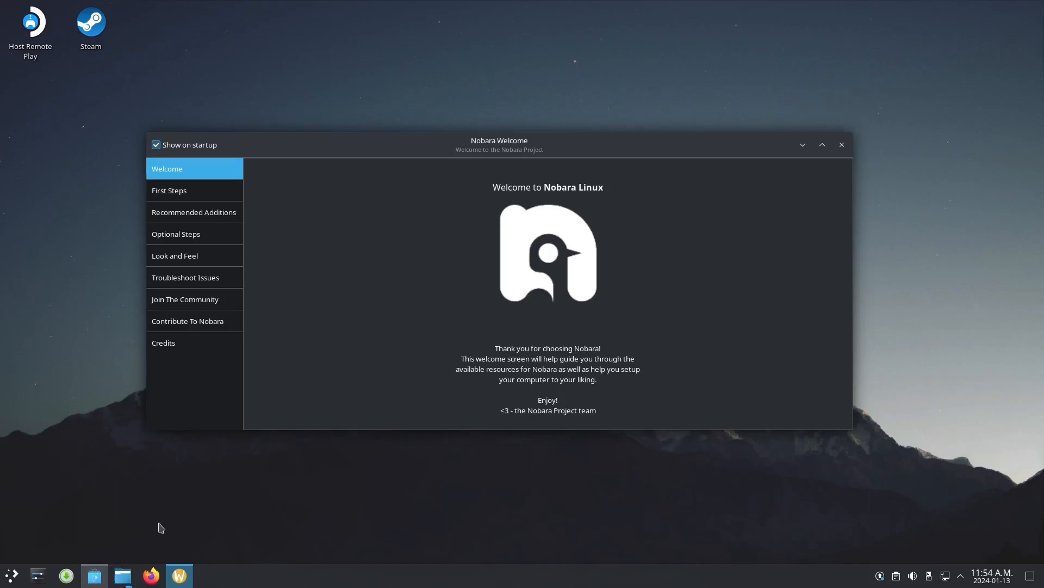
Search Discover for 'minecraft' applications.
{"action": "left_click", "coordinate": [94, 574]}
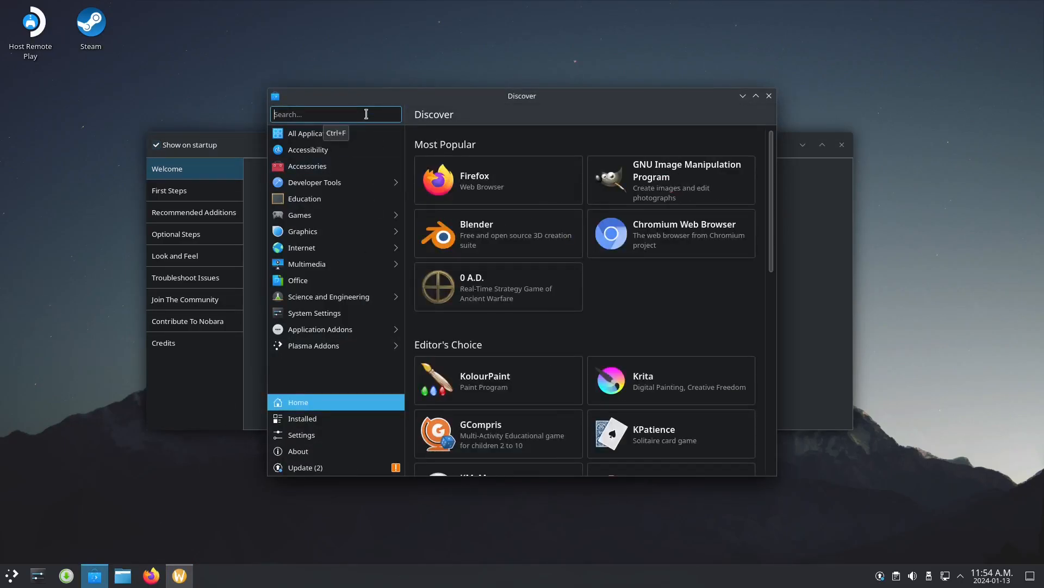
{"action": "type", "text": "minecraft"}
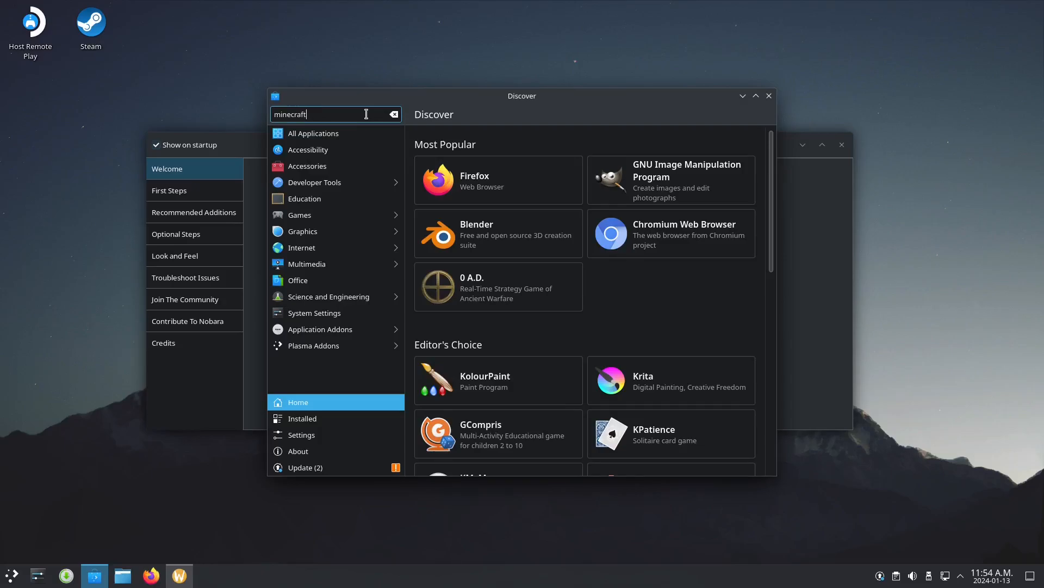
{"action": "key", "text": "Return"}
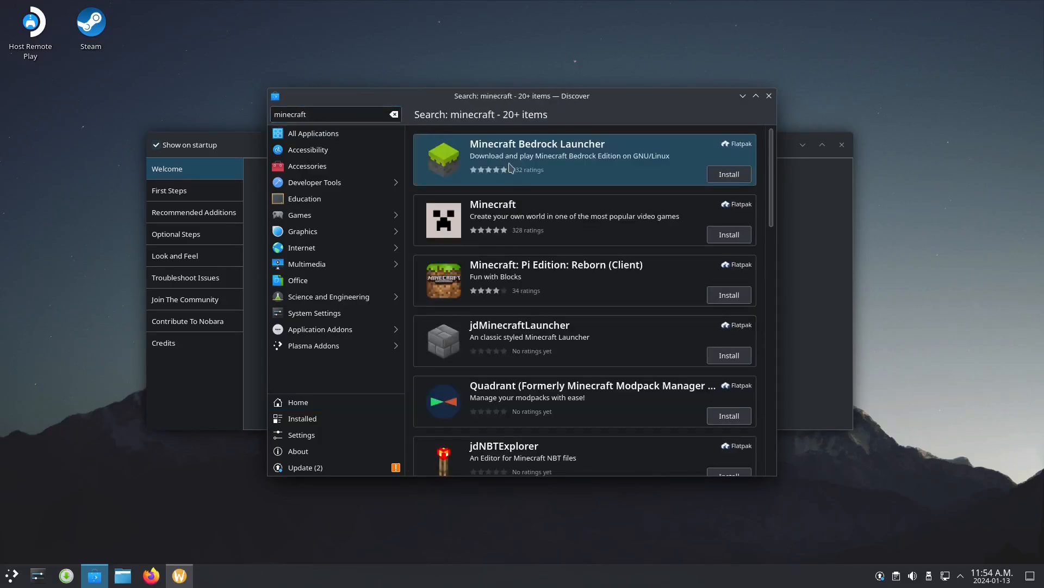
{"action": "mouse_move", "coordinate": [483, 322]}
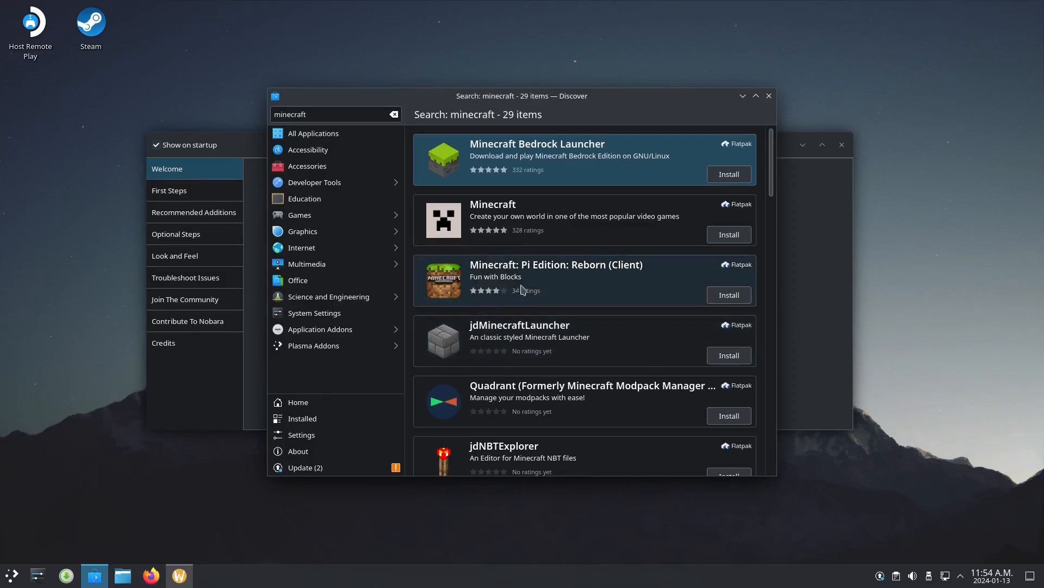
{"action": "mouse_move", "coordinate": [504, 220]}
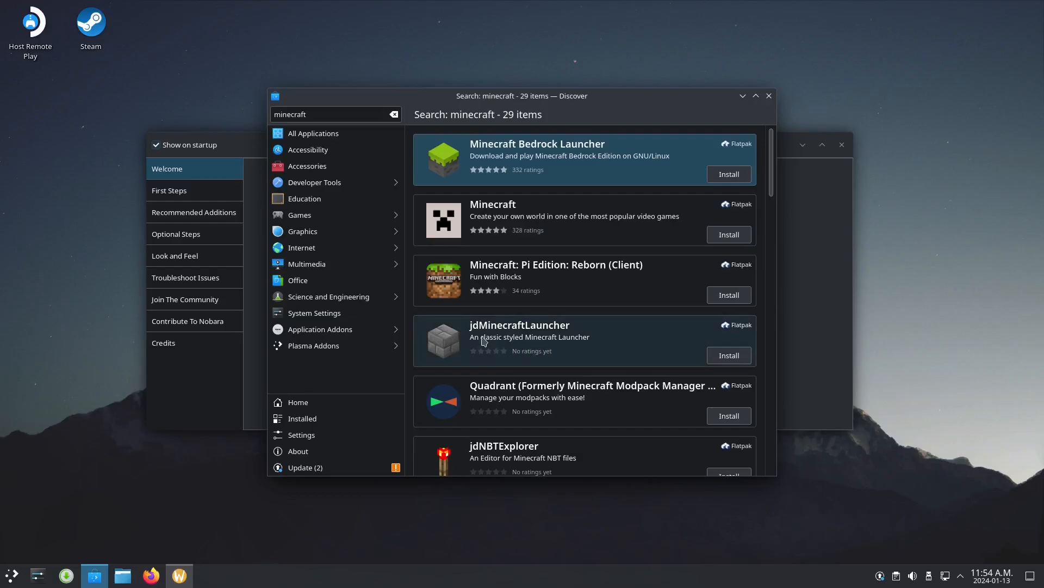
Install jdMinecraftLauncher from its details page and launch it.
{"action": "left_click", "coordinate": [519, 331]}
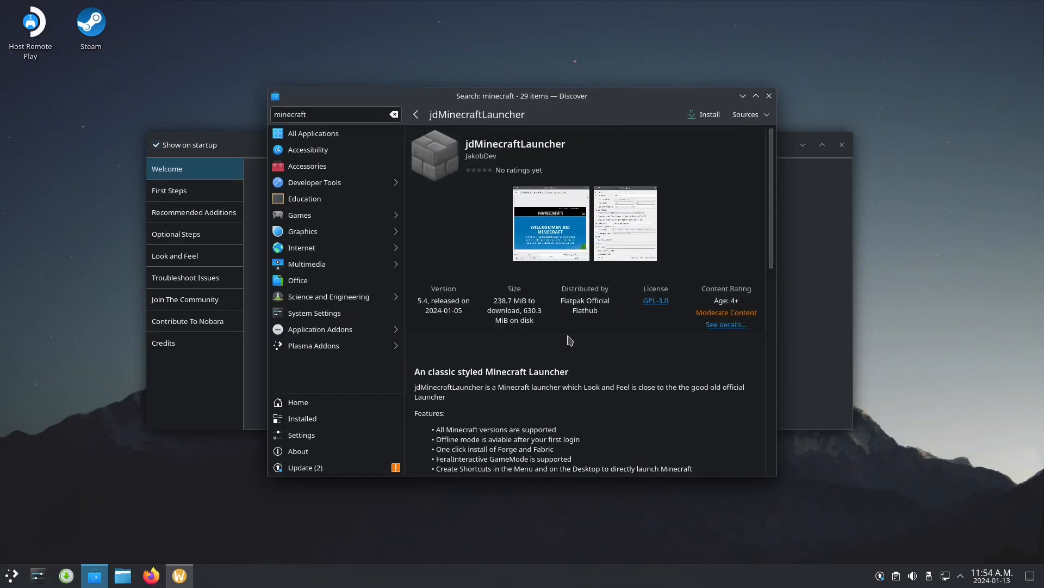
{"action": "left_click", "coordinate": [704, 114]}
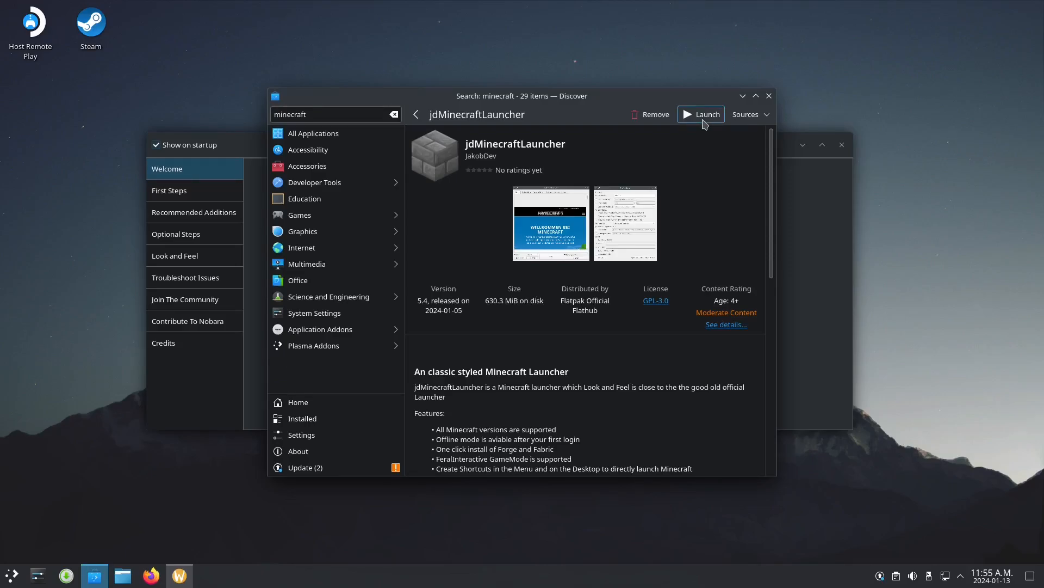
{"action": "left_click", "coordinate": [700, 114]}
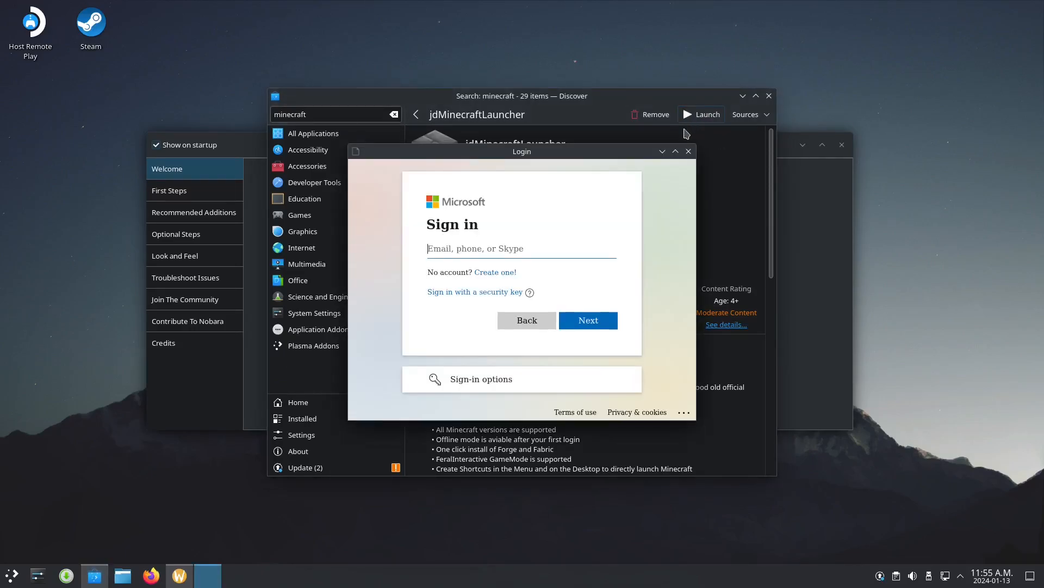
{"action": "mouse_move", "coordinate": [619, 336]}
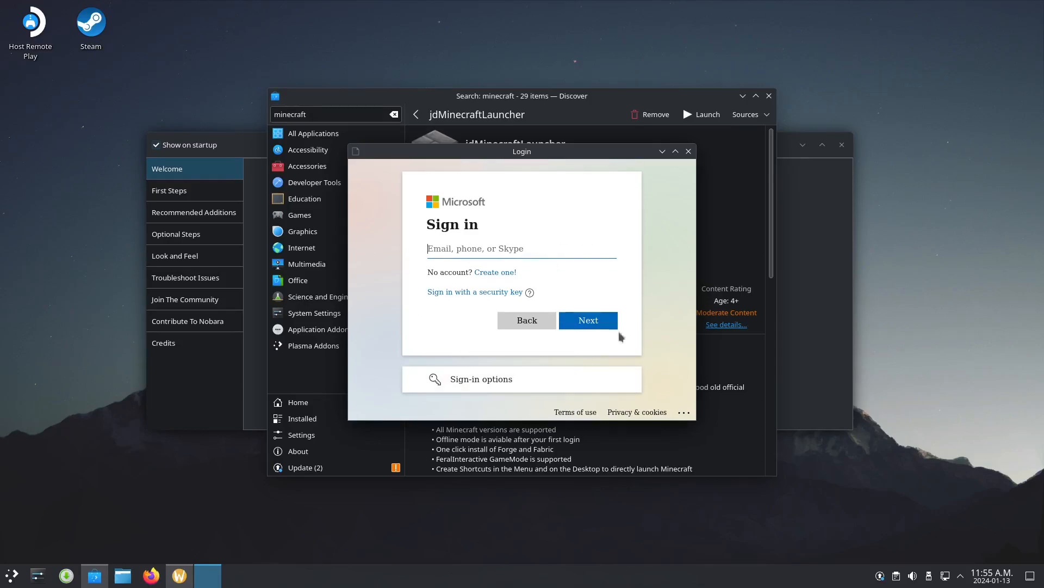
{"action": "mouse_move", "coordinate": [486, 266]}
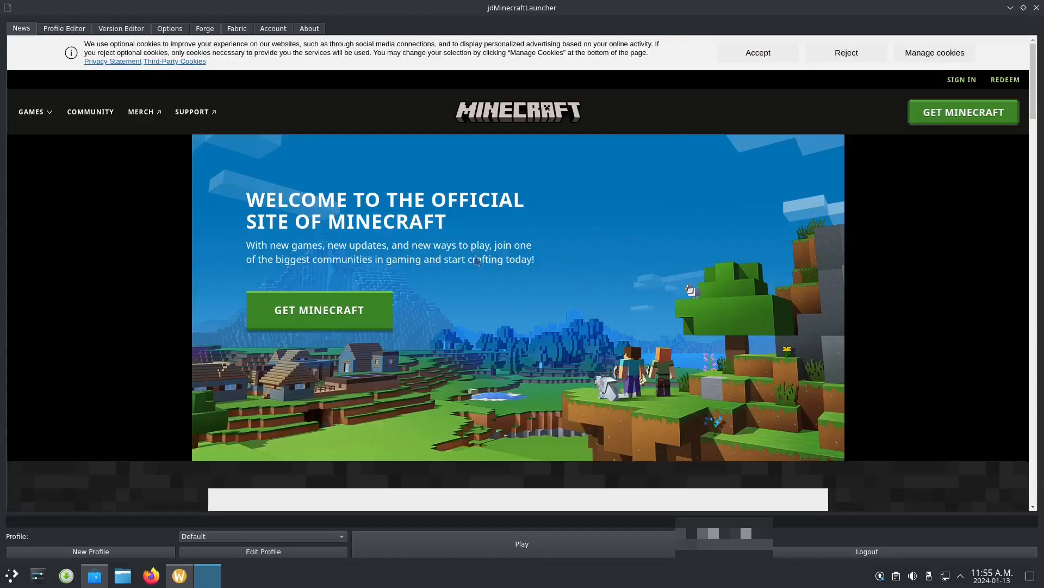
{"action": "mouse_move", "coordinate": [934, 84]}
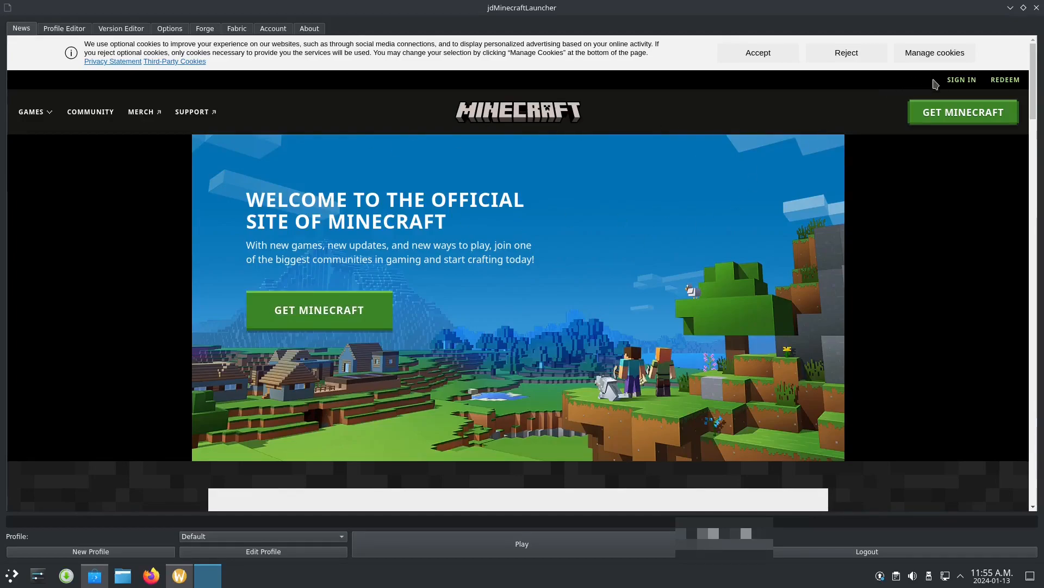
Sign in with the Microsoft account and reach the My Games page.
{"action": "left_click", "coordinate": [960, 80]}
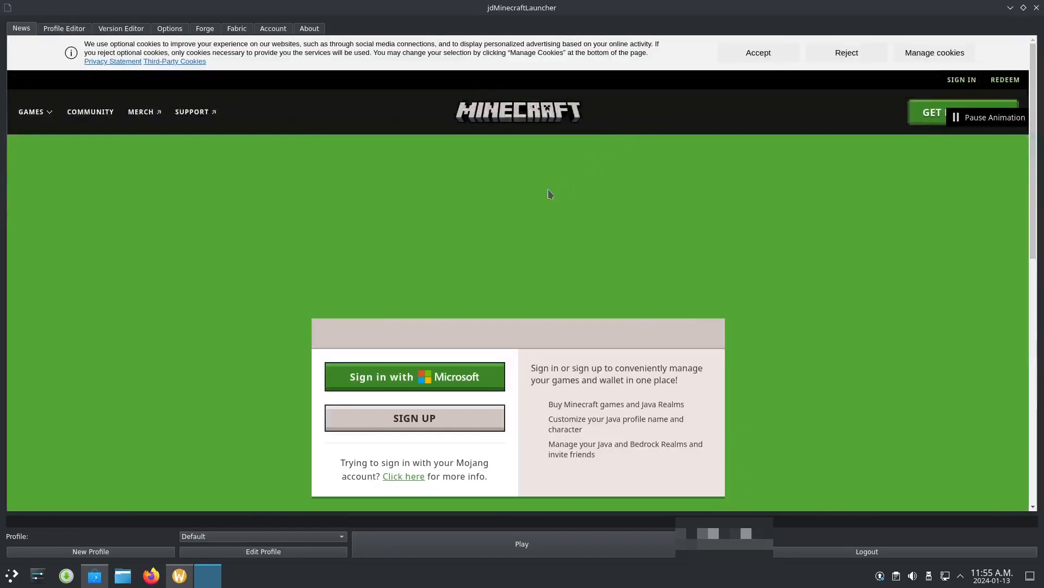
{"action": "scroll", "scroll_direction": "down", "scroll_amount": 3}
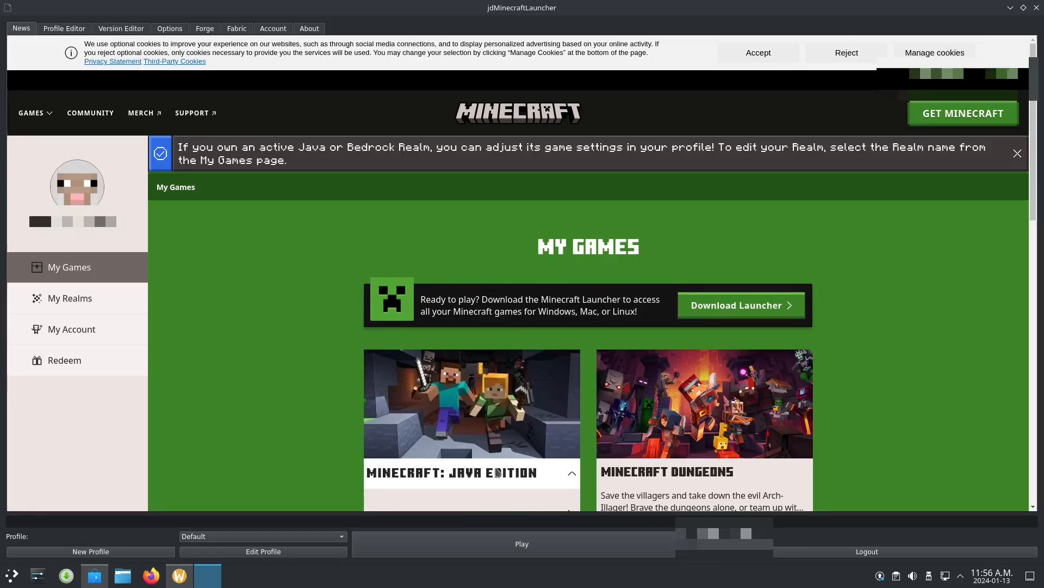
{"action": "mouse_move", "coordinate": [453, 541]}
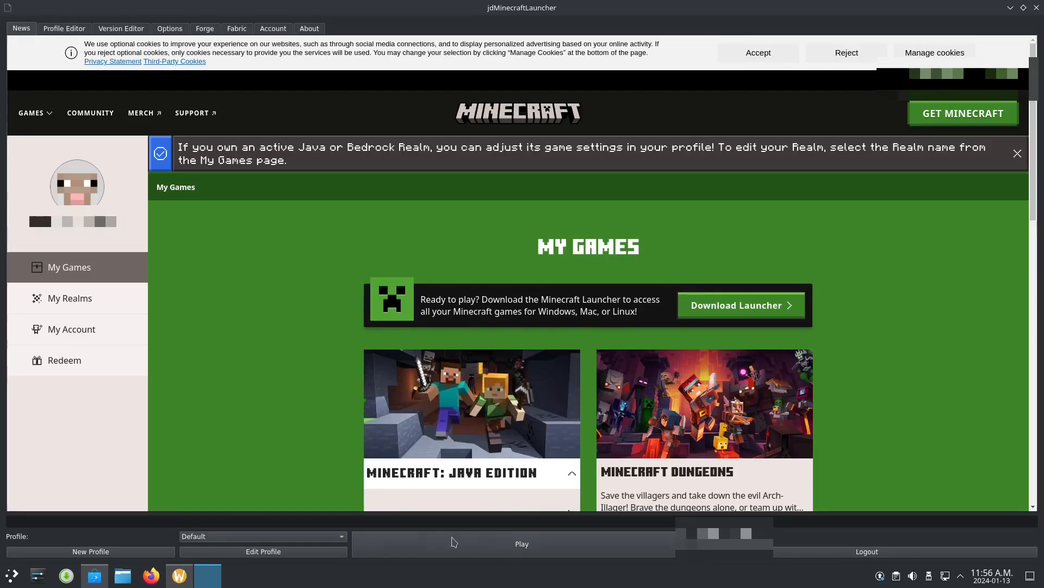
{"action": "mouse_move", "coordinate": [505, 548]}
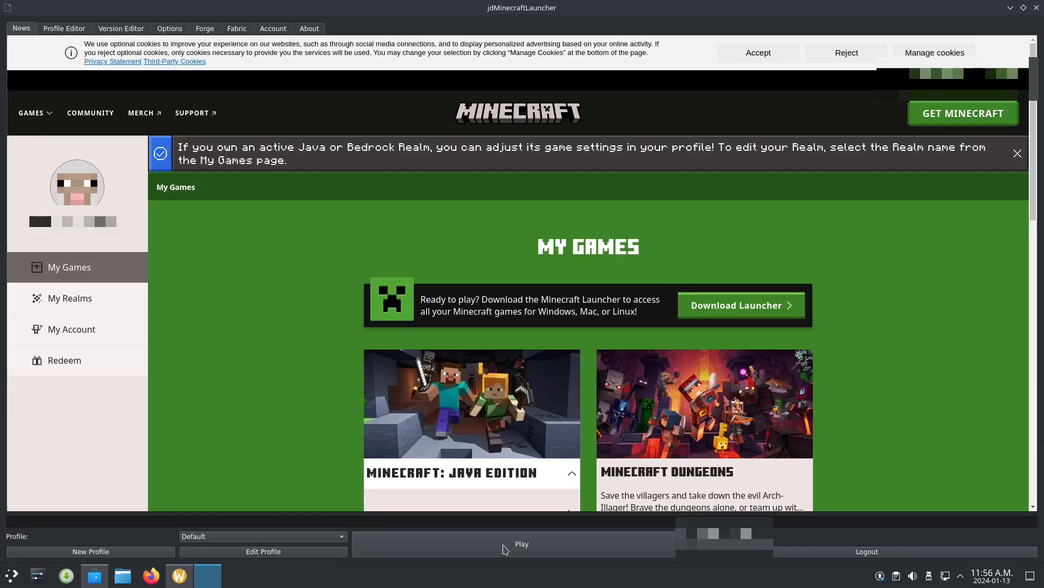